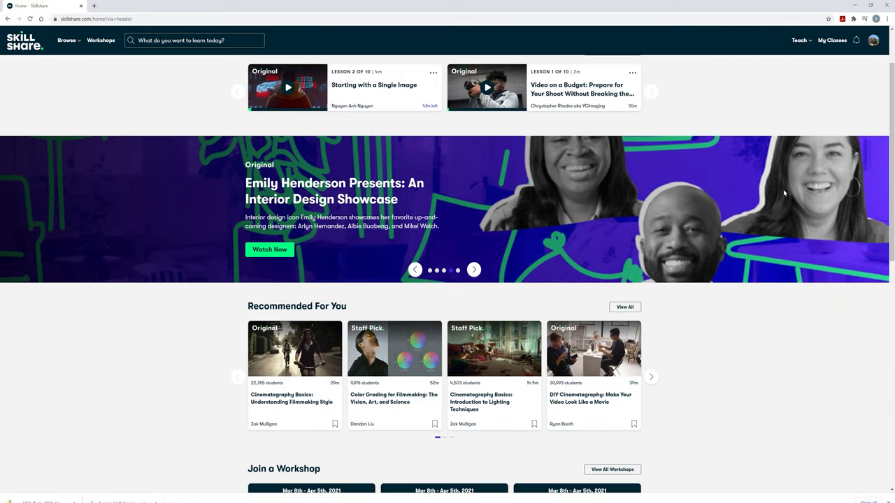
- Scroll down the Skillshare home page toward the Advanced Video Editing with Premiere Pro 2020 class card
scroll(down, 3)
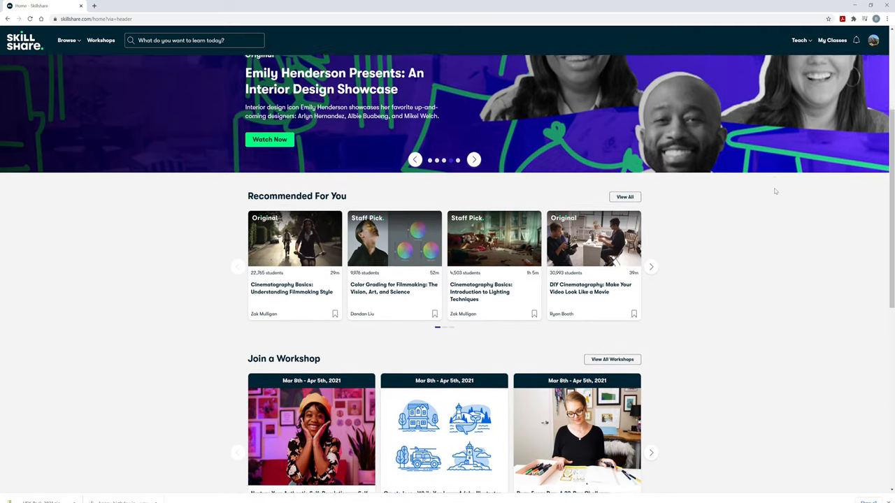
scroll(down, 3)
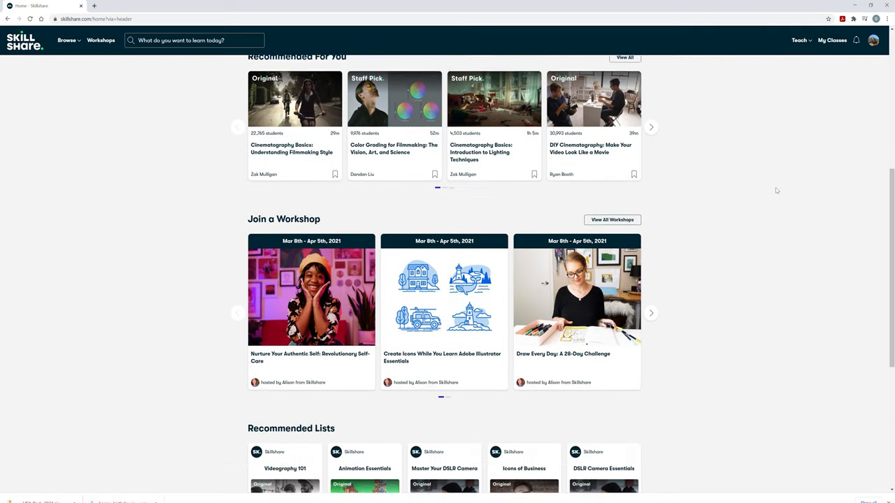
scroll(down, 3)
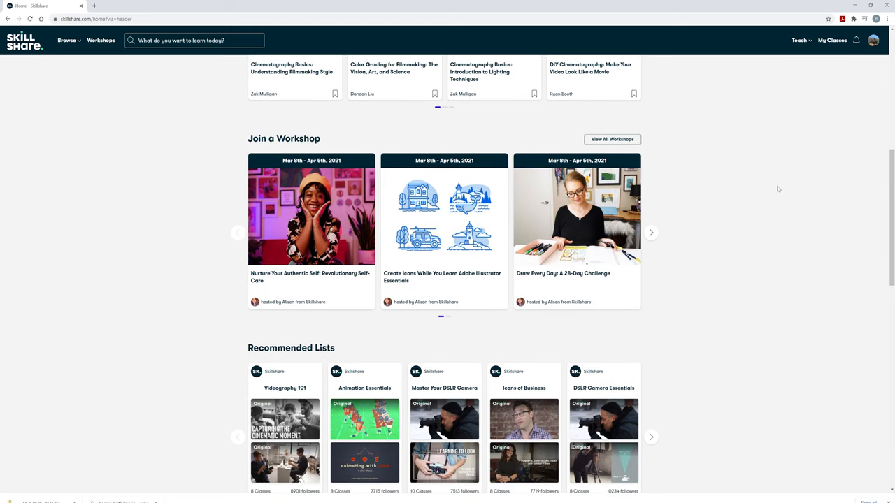
scroll(down, 3)
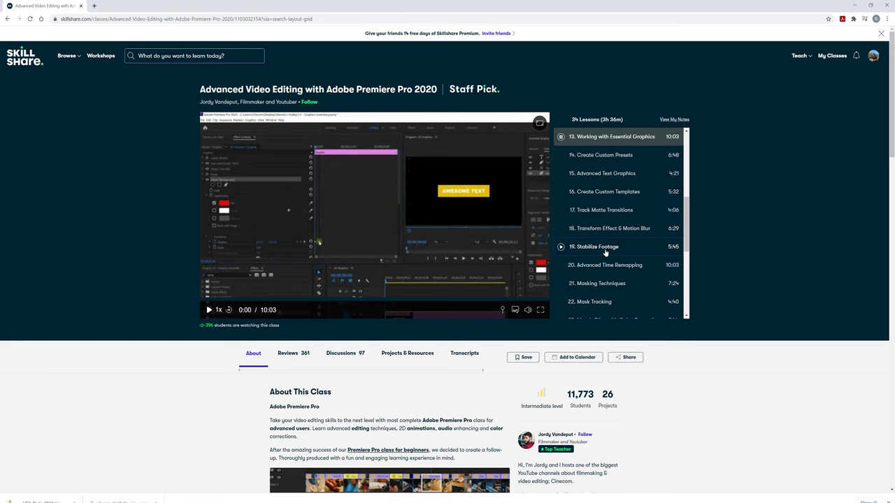
- Select the Film & Video skill tag and scroll its 2,066-class search results
click(209, 311)
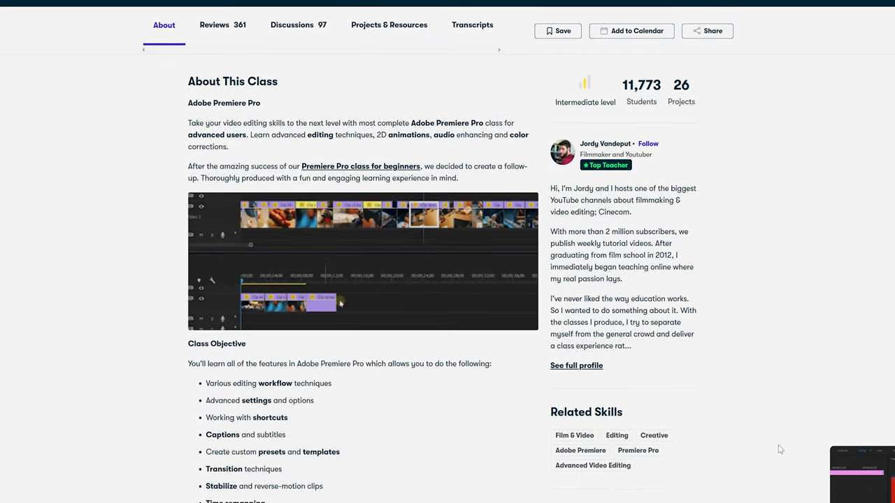
scroll(down, 3)
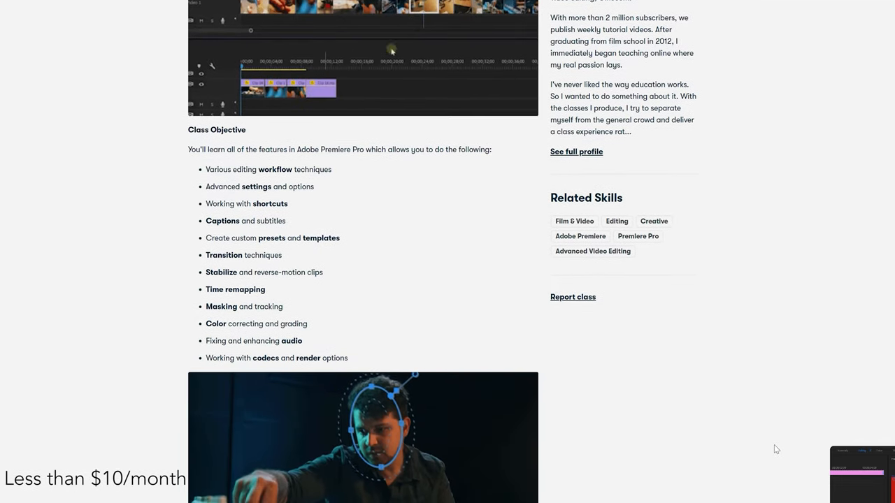
scroll(down, 3)
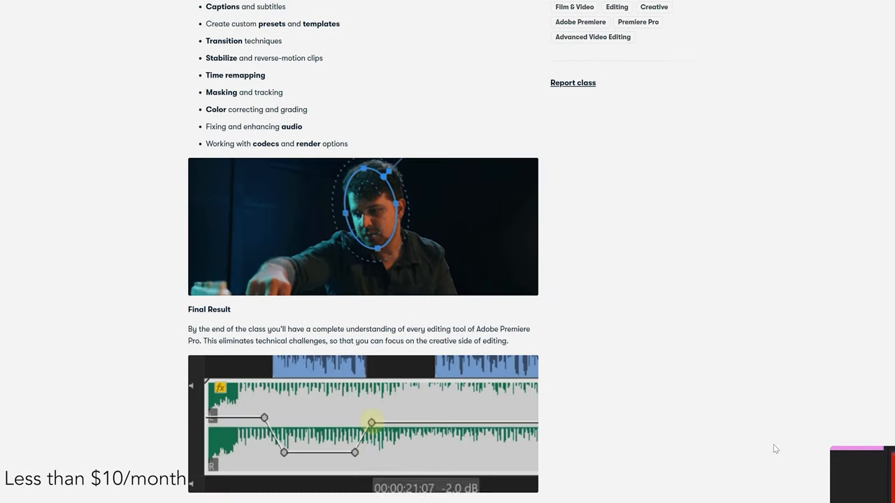
scroll(down, 3)
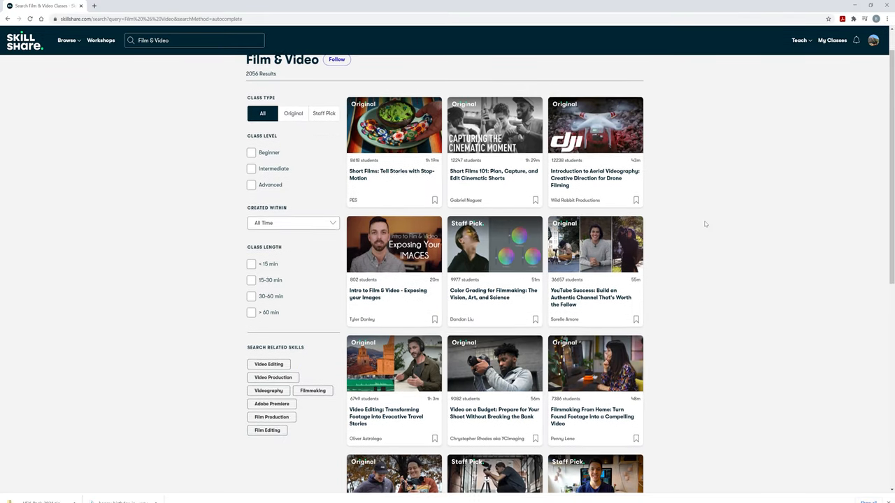
scroll(down, 3)
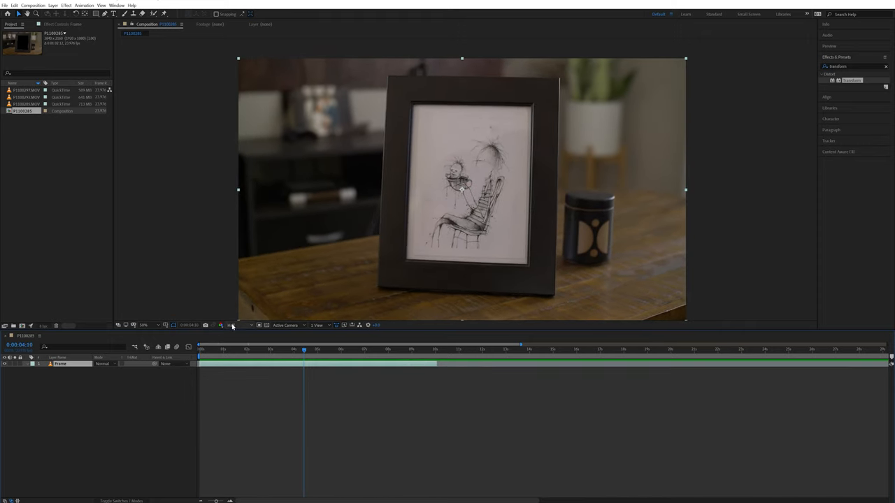
click(230, 324)
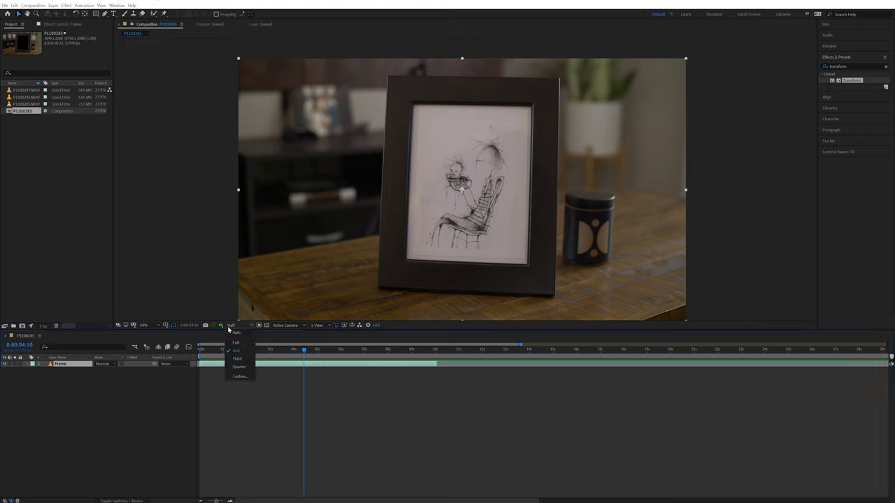
click(237, 343)
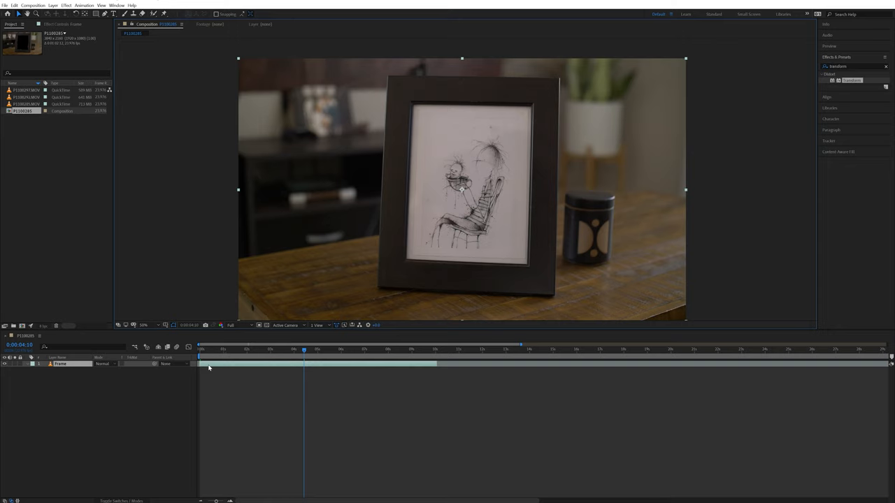
- Add Boris FX Mocha AE from the footage layer's Effect menu
right_click(207, 367)
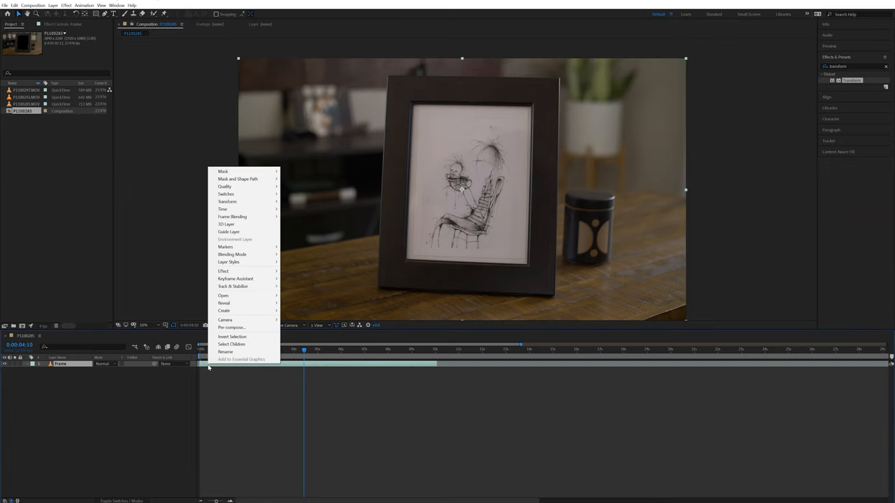
mouse_move(223, 271)
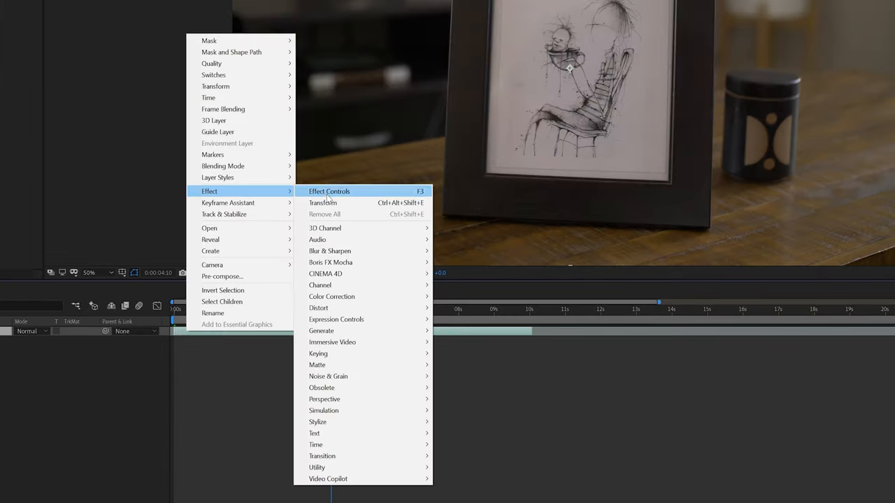
mouse_move(330, 263)
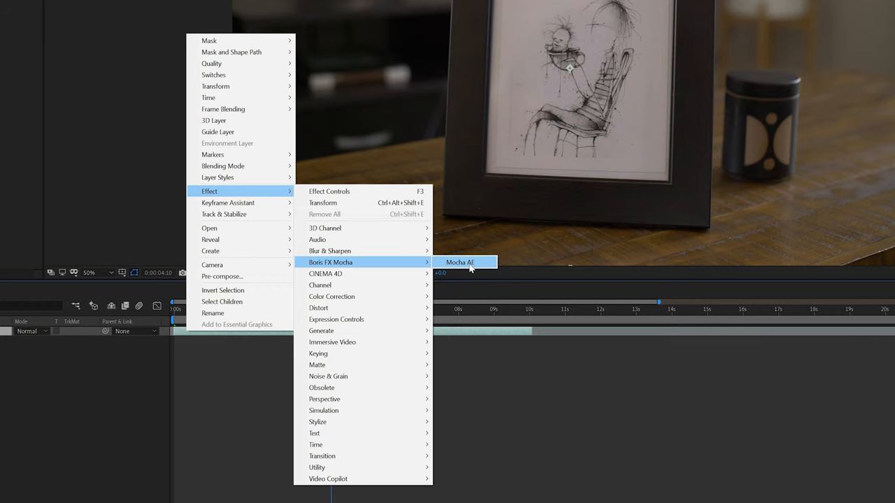
click(460, 263)
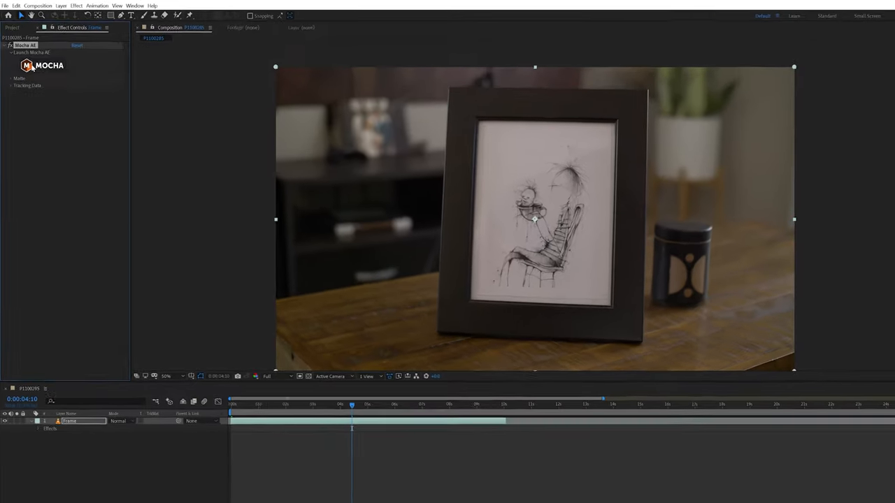
- Launch the Mocha UI, step to an earlier frame and draw an X-spline around the framed picture
click(31, 53)
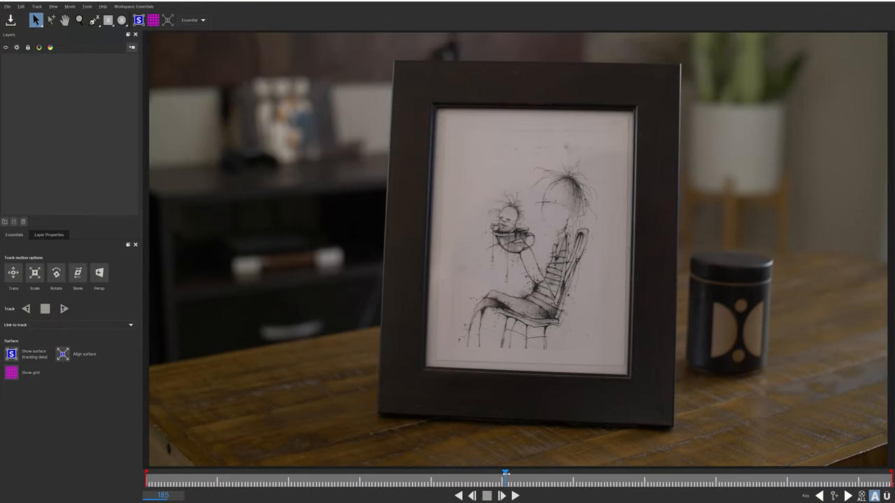
drag(506, 475, 486, 475)
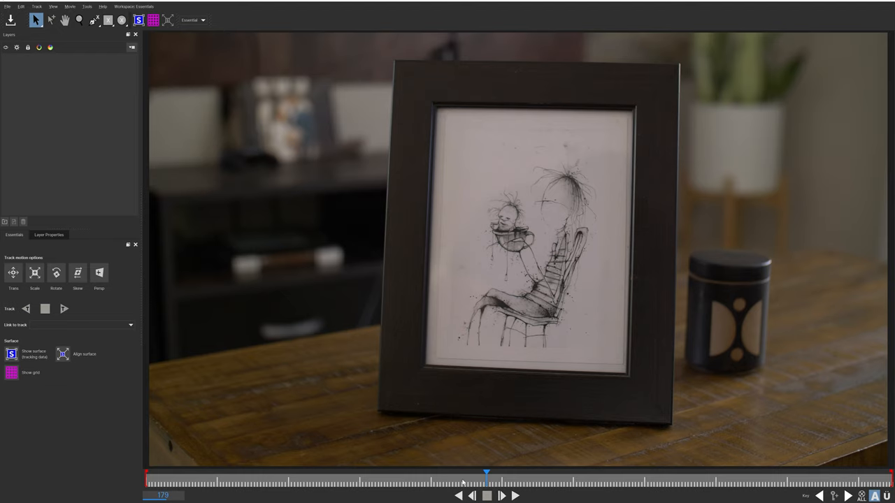
mouse_move(487, 496)
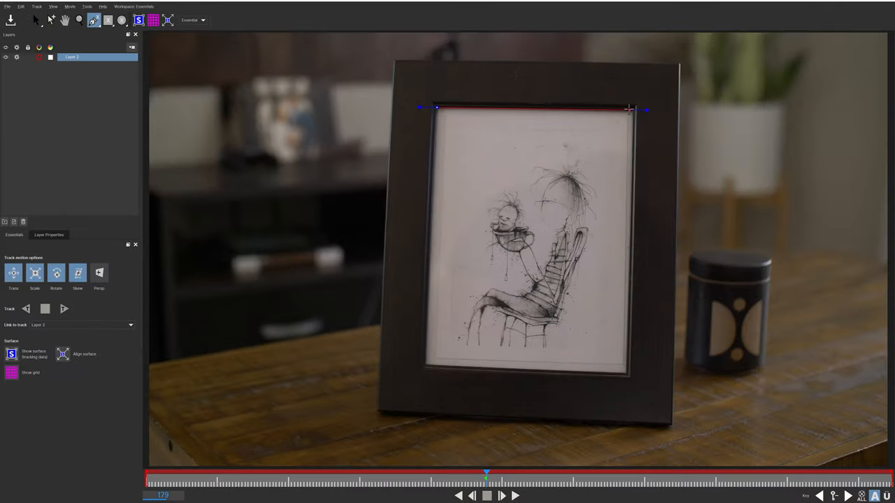
drag(629, 109, 426, 366)
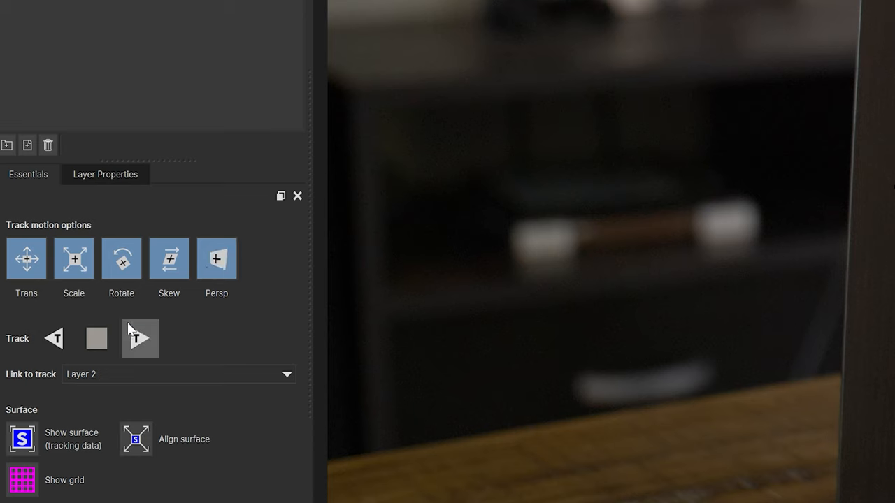
- Track the shape forwards with Show surface on and scrub later to verify the track
click(139, 338)
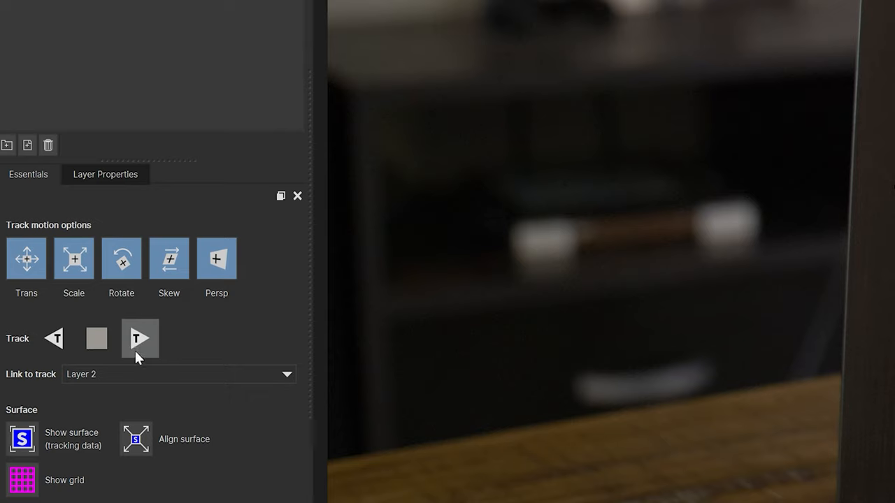
mouse_move(129, 358)
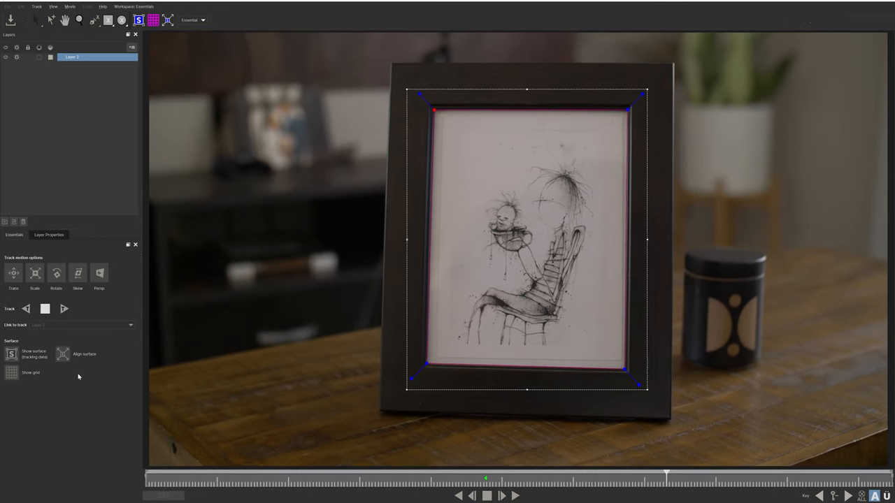
click(67, 309)
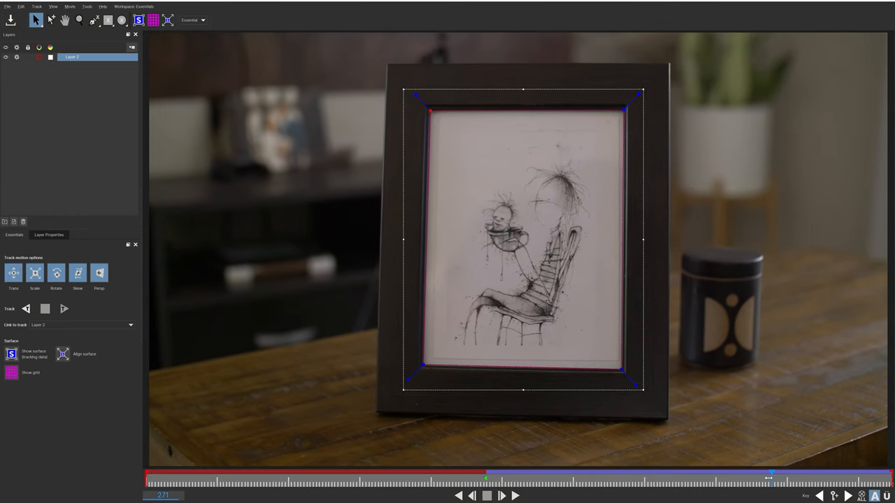
drag(768, 479, 487, 478)
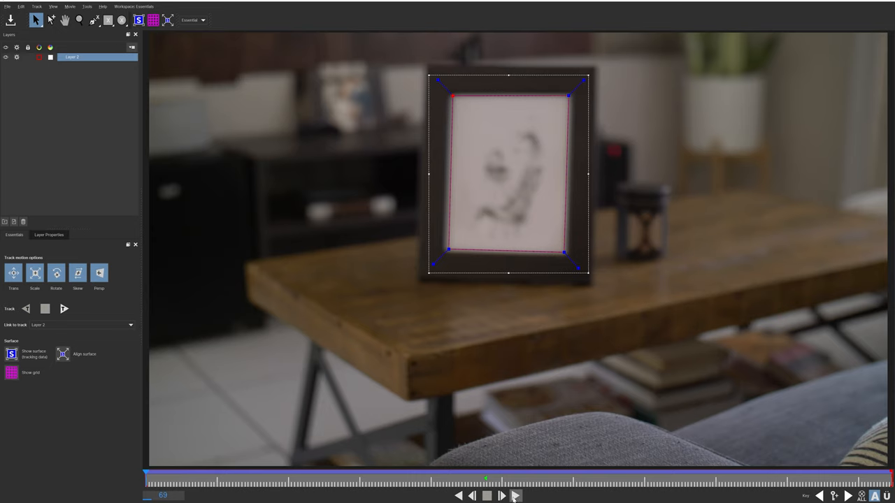
click(513, 494)
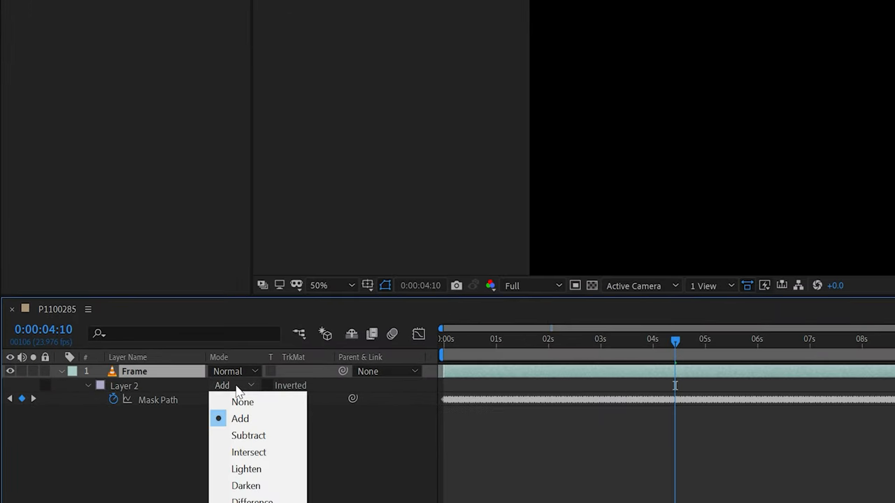
- Set the mask feather to 5 px and the viewer resolution to Half
click(249, 436)
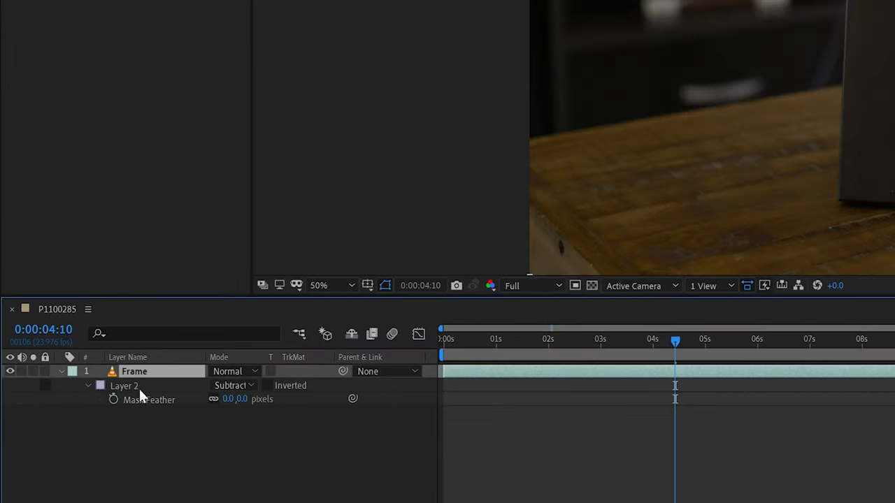
mouse_move(243, 415)
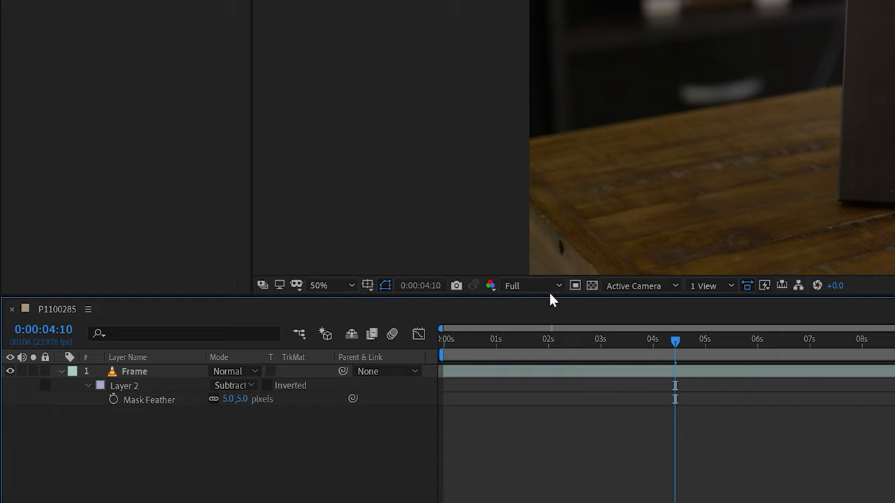
click(531, 285)
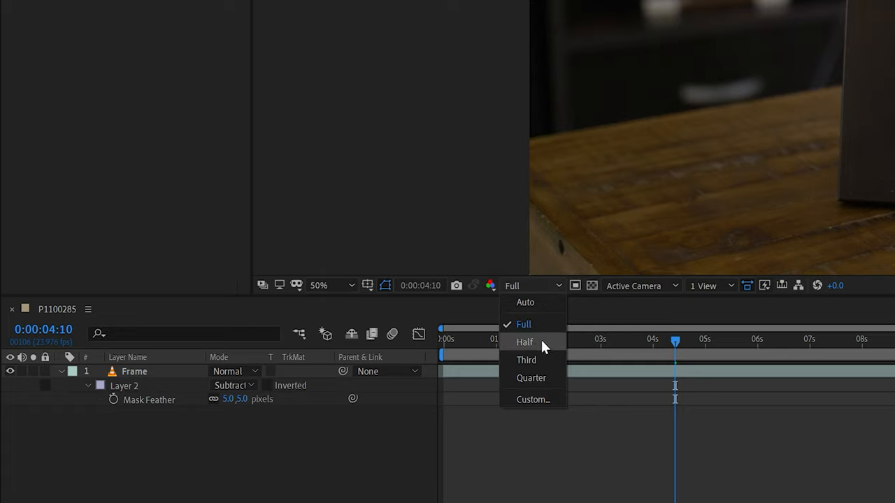
click(524, 341)
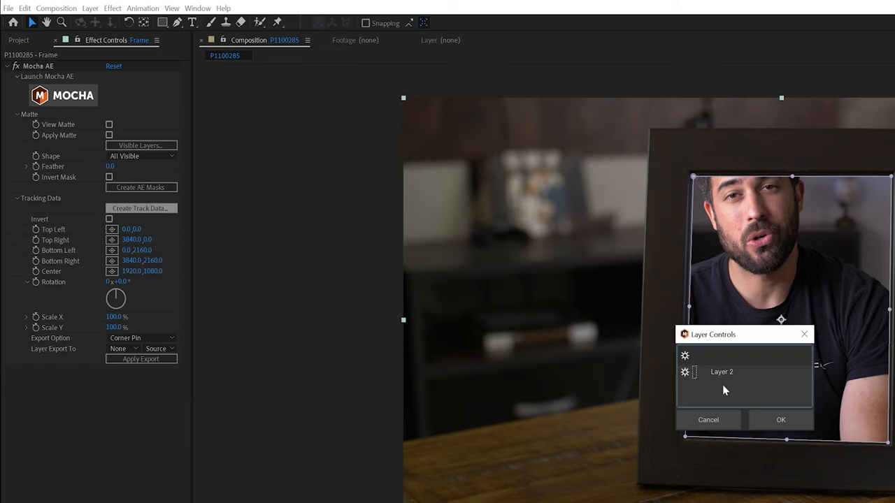
- Confirm the Mocha layer, then export as Corner Pin (Support Motion Blur) to the Moving Picture layer
click(783, 419)
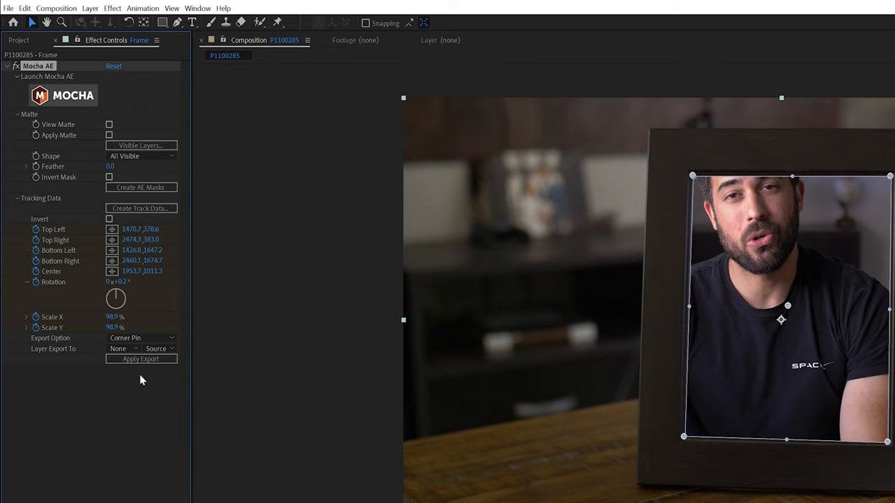
click(140, 338)
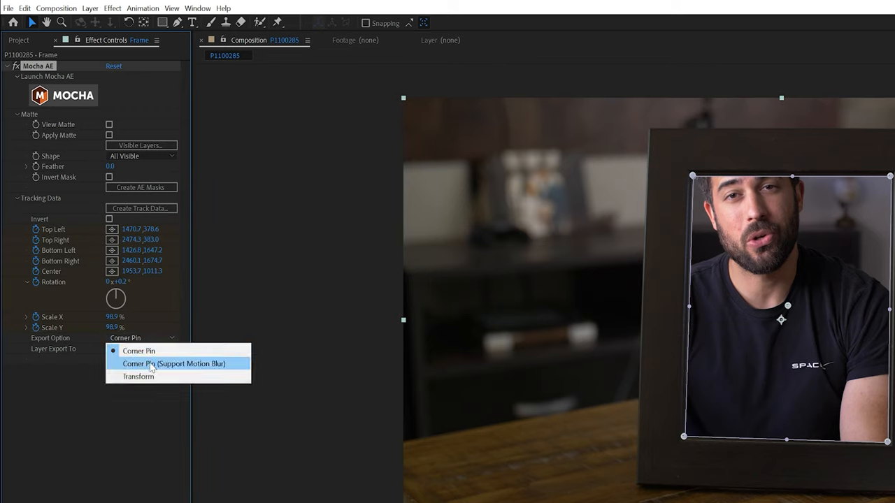
click(173, 364)
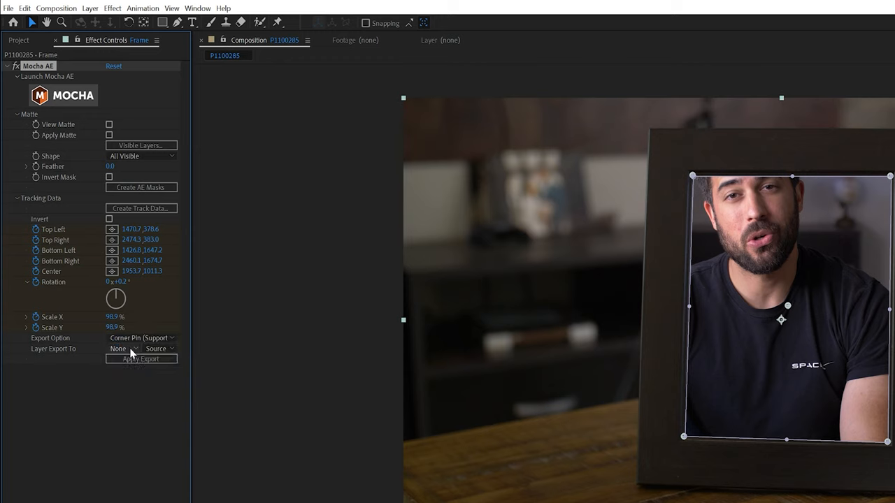
click(123, 349)
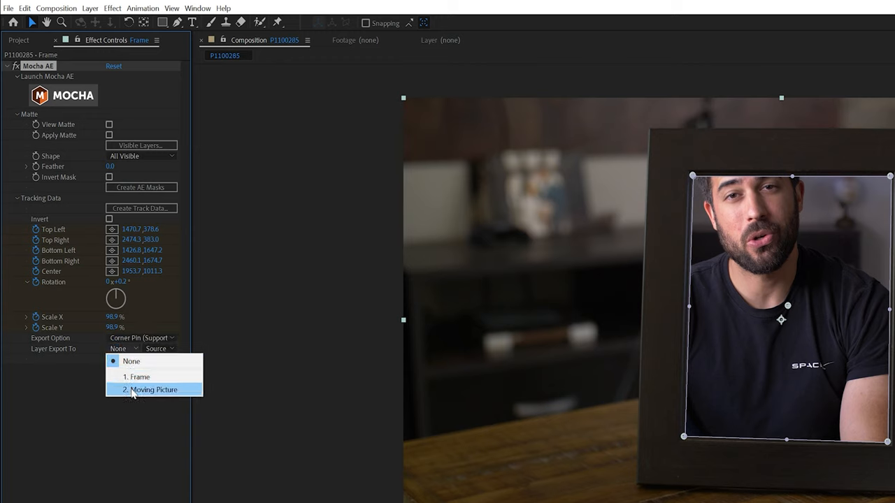
click(154, 388)
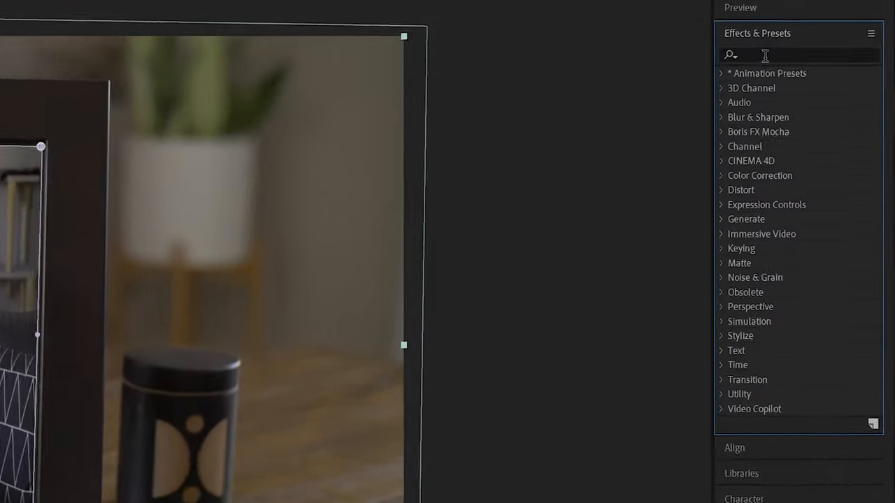
- Find CC Power Pin for the Moving Picture layer and enable Unstretch
text(cc power pin)
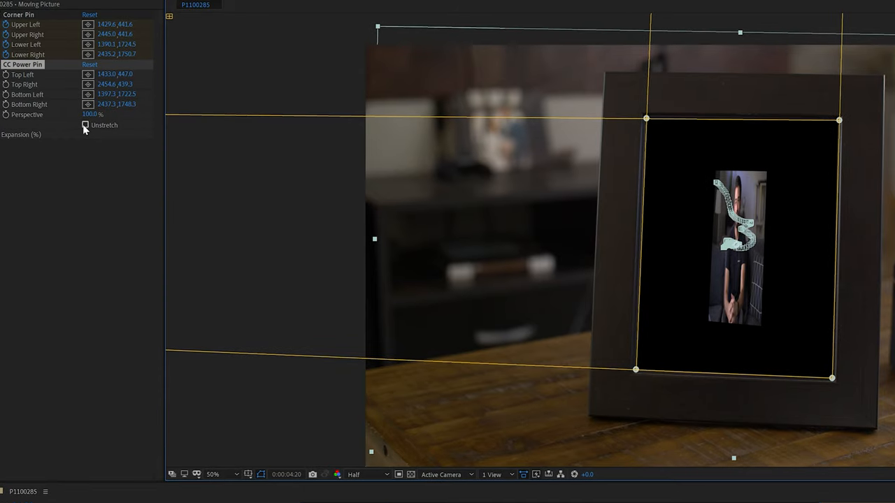
click(85, 126)
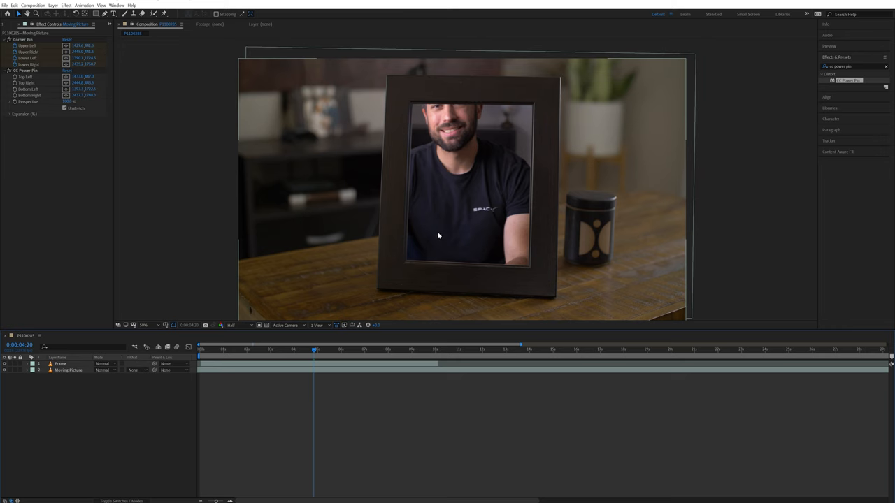
mouse_move(449, 180)
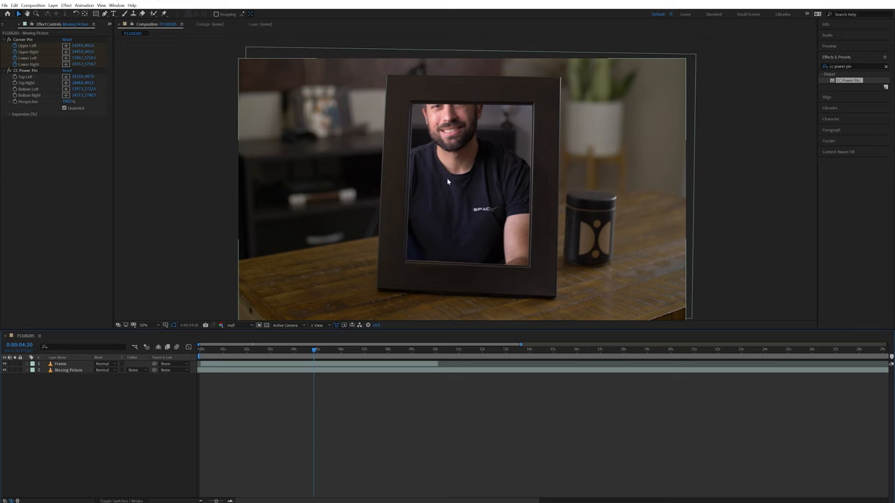
- Search Effects & Presets for 'transform' to add a Transform effect to the footage
text(tran)
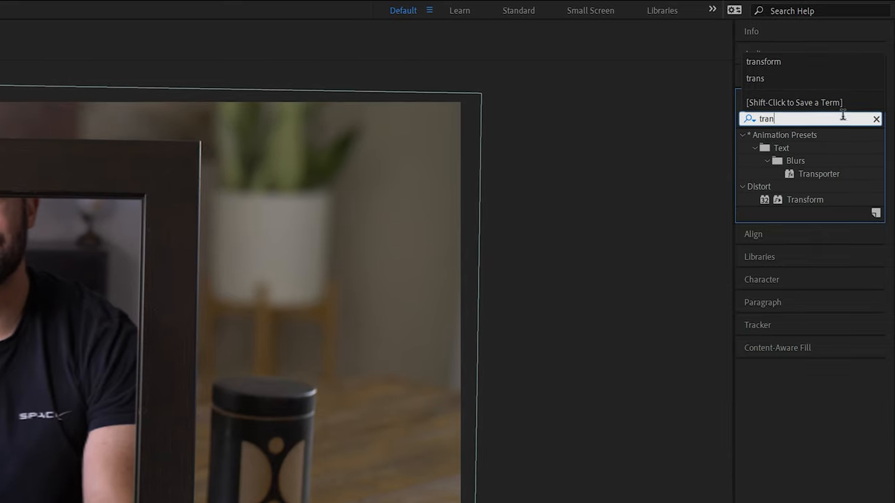
text(transform)
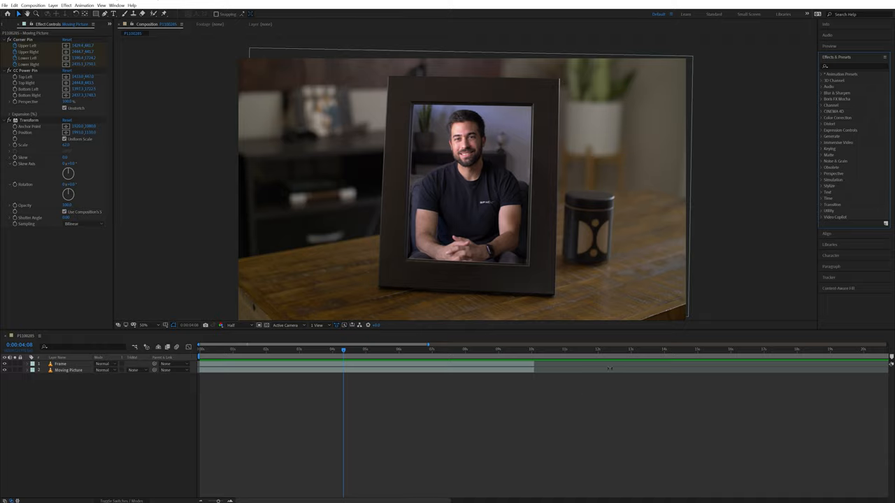
- Find Camera Lens Blur via 'camera' and drag Blur Radius to blur the footage
text(camera)
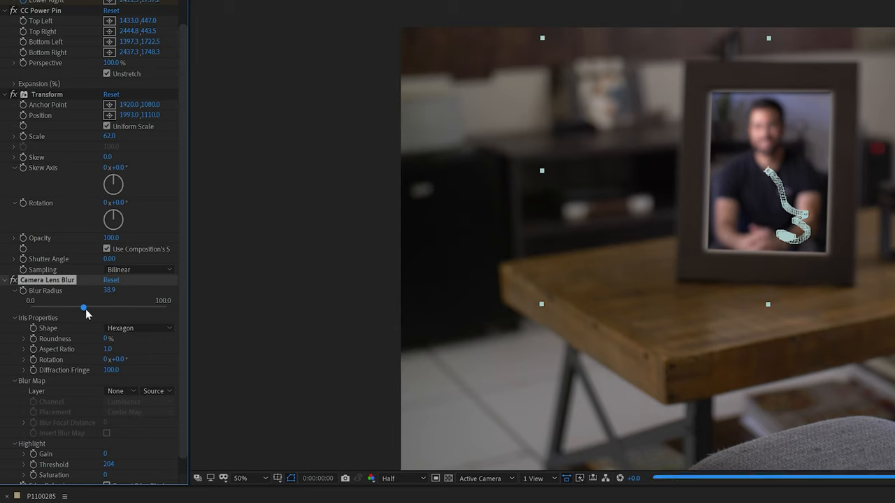
drag(84, 307, 95, 308)
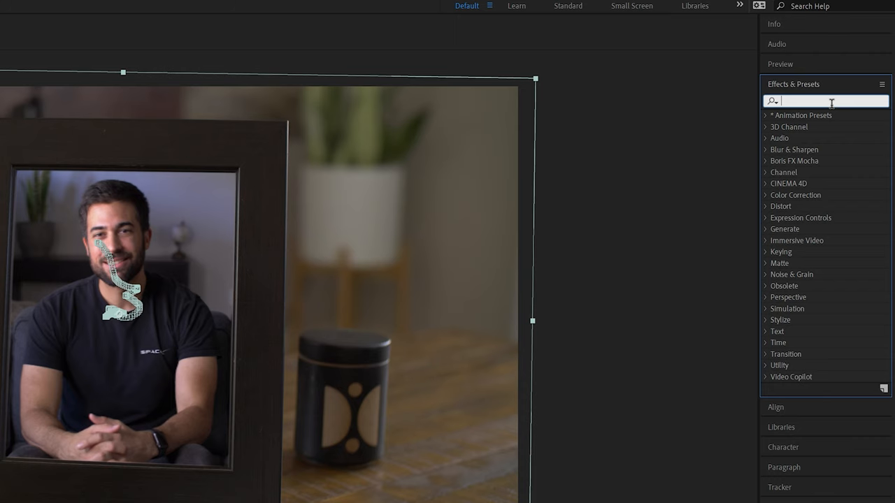
- Search Effects & Presets for 'gradient' to find the Gradient Ramp effect
text(gradient)
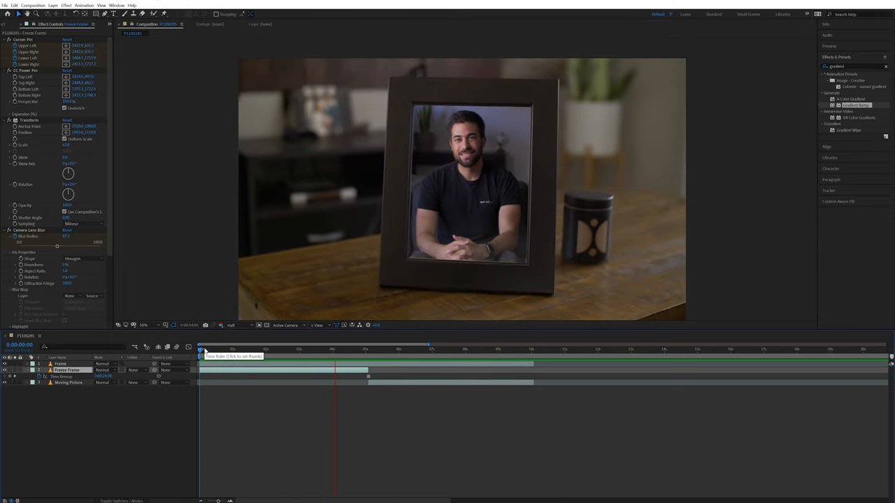
click(201, 350)
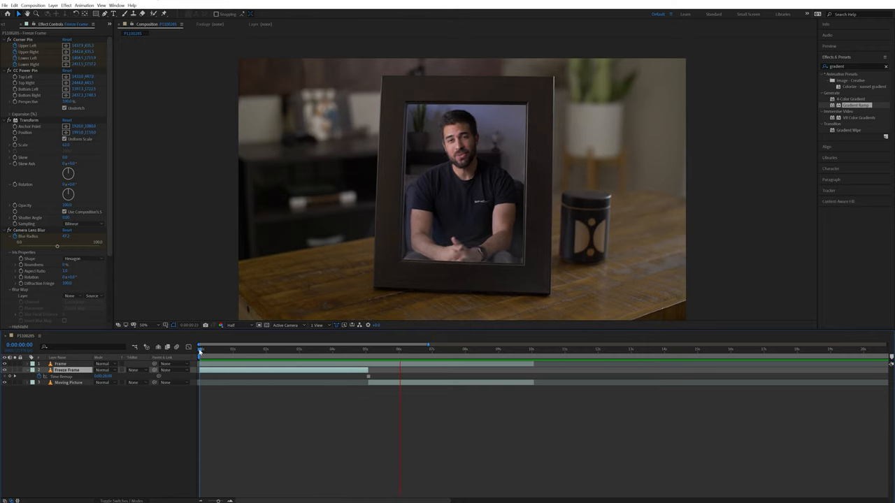
drag(199, 350, 252, 349)
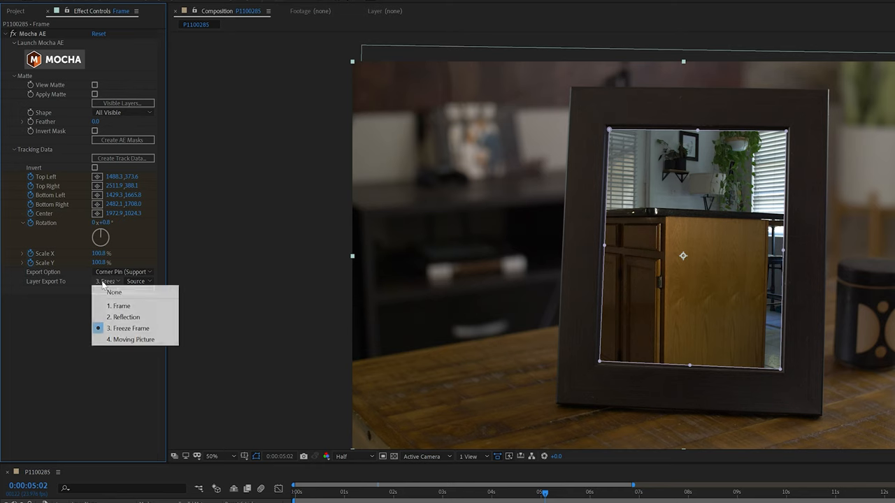
- Set Mocha AE's Layer Export To the Reflection layer so the track pins the kitchen footage
click(125, 316)
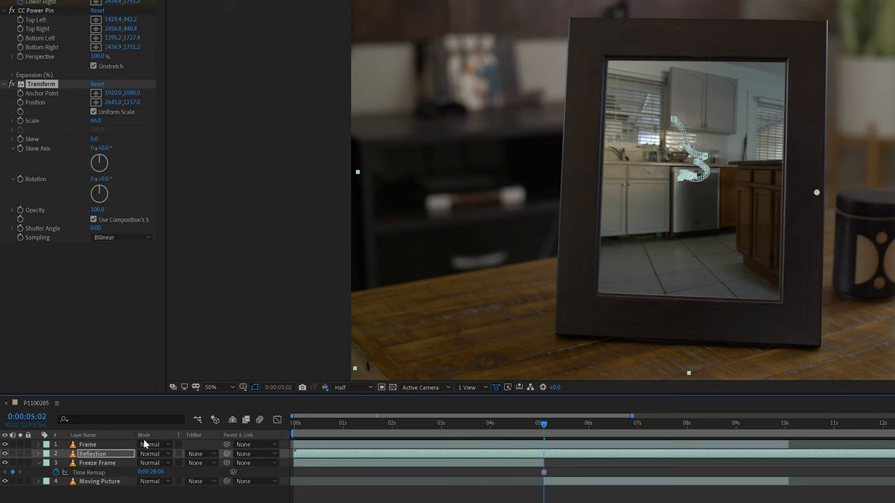
- Blend the Reflection layer in Screen mode at 10% opacity
click(154, 453)
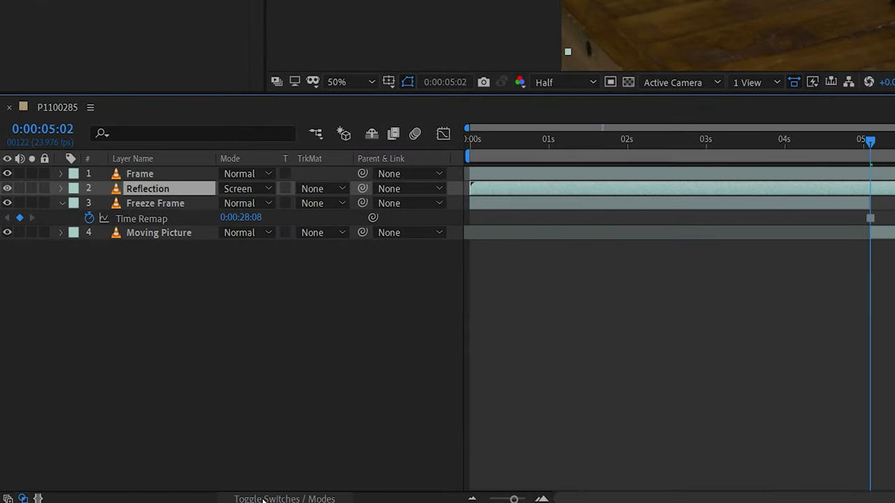
click(62, 188)
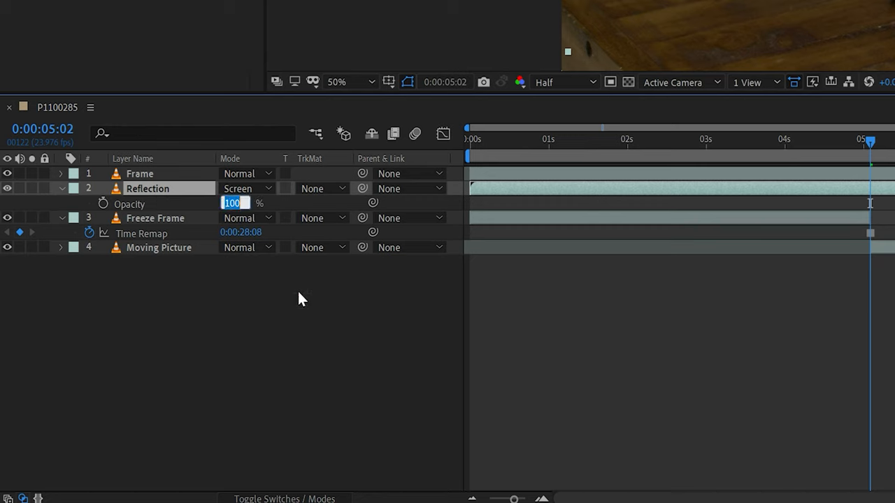
text(10)
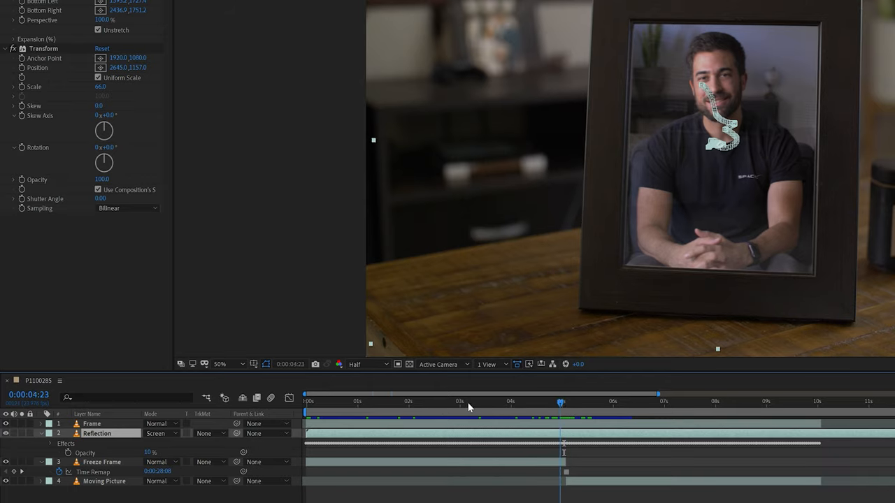
- Paste the keyframed Camera Lens Blur onto the Reflection layer and scrub to verify it sharpens
click(304, 411)
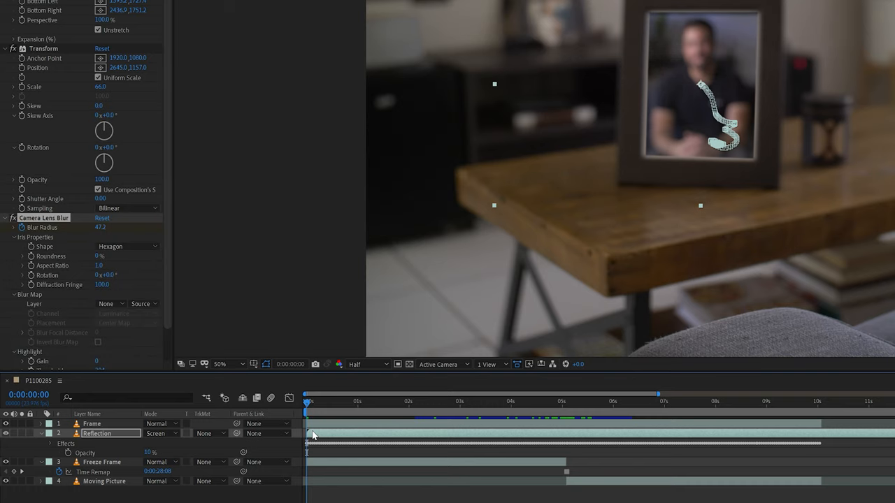
drag(311, 394, 339, 395)
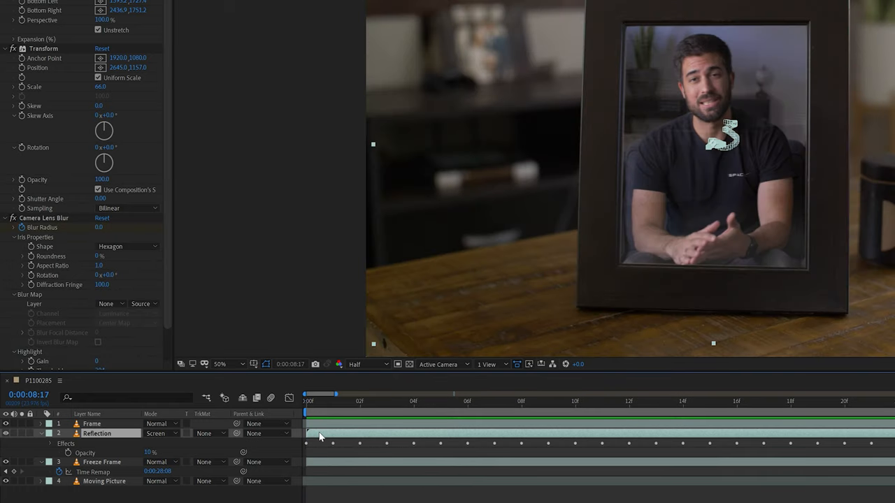